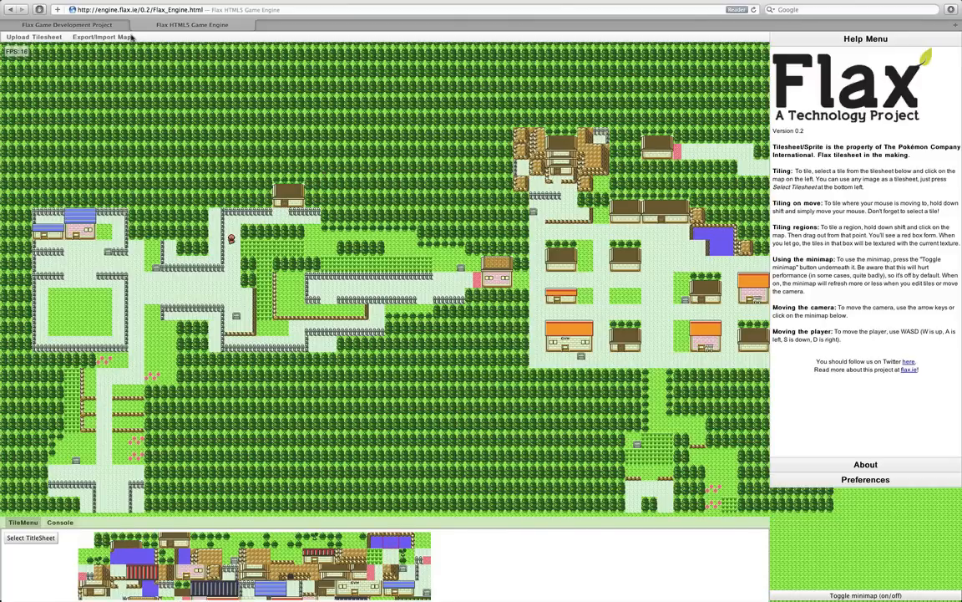
- Save the town map to local storage and dismiss the confirmation
click(102, 39)
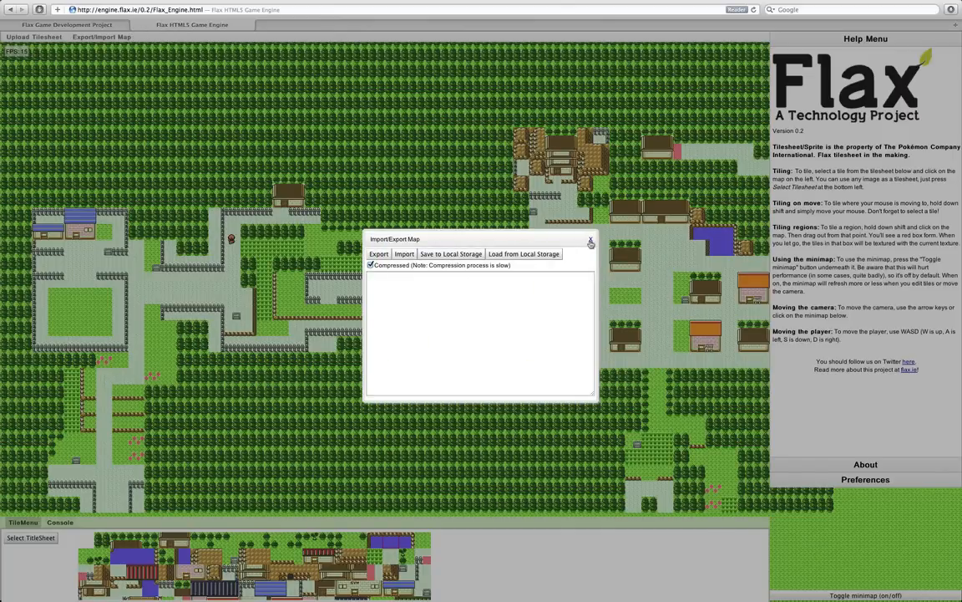
click(450, 253)
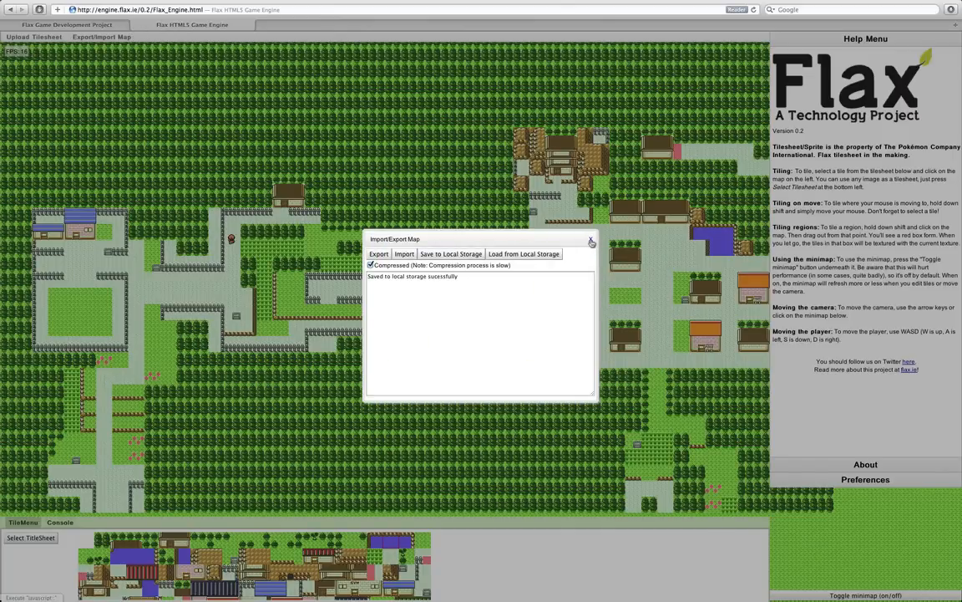
click(591, 240)
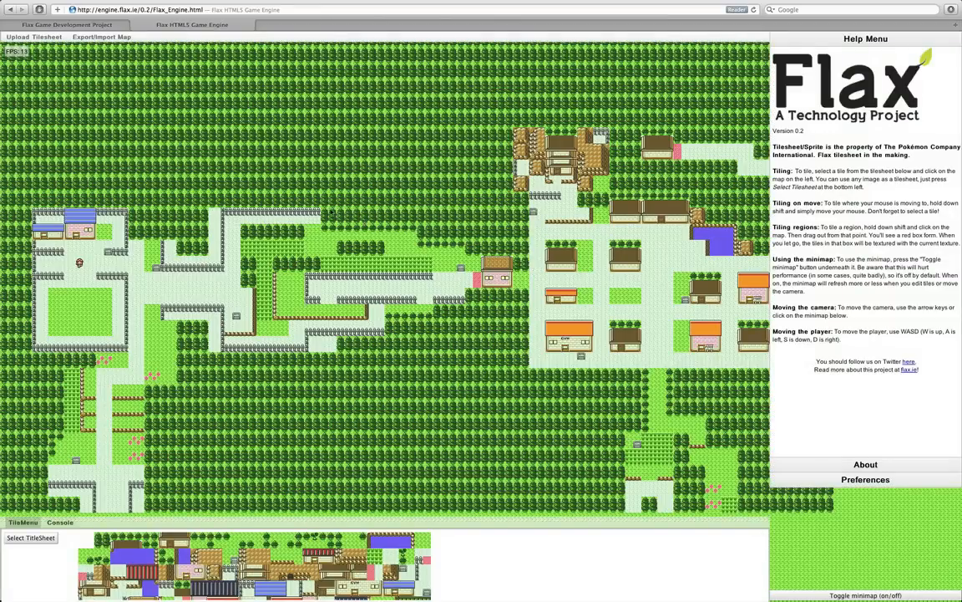
- Reload the saved town map from local storage and dismiss the result
click(102, 39)
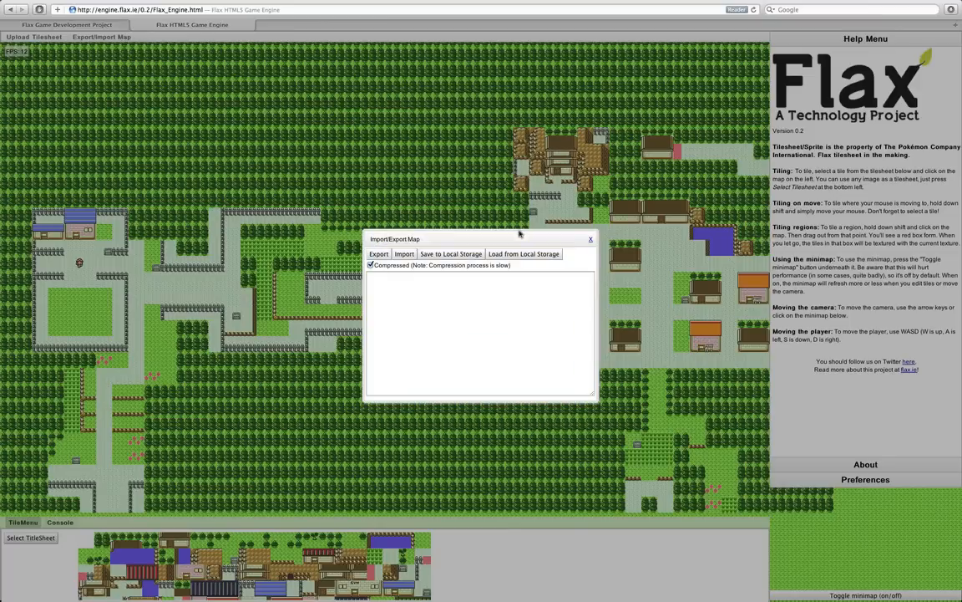
click(524, 253)
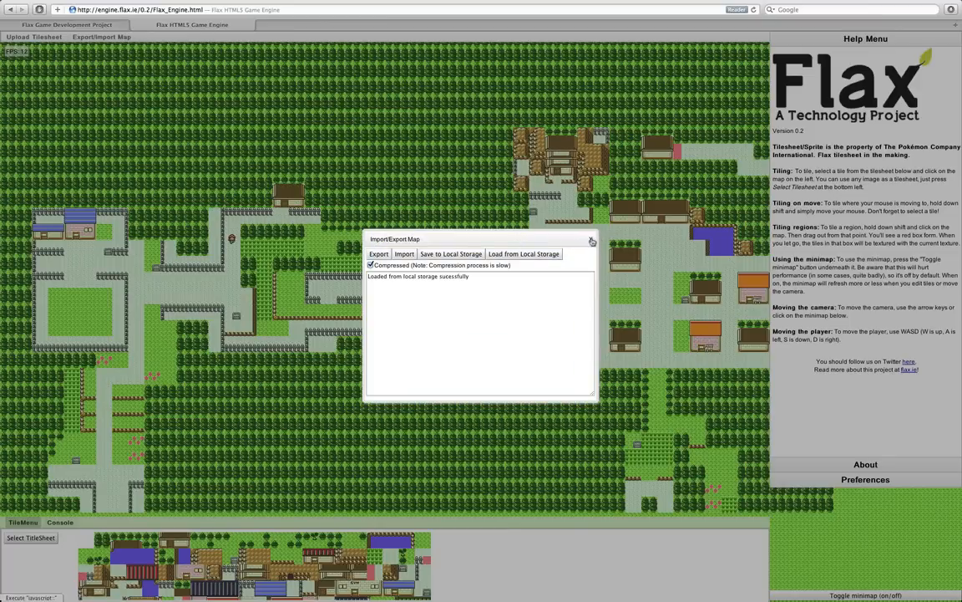
click(591, 240)
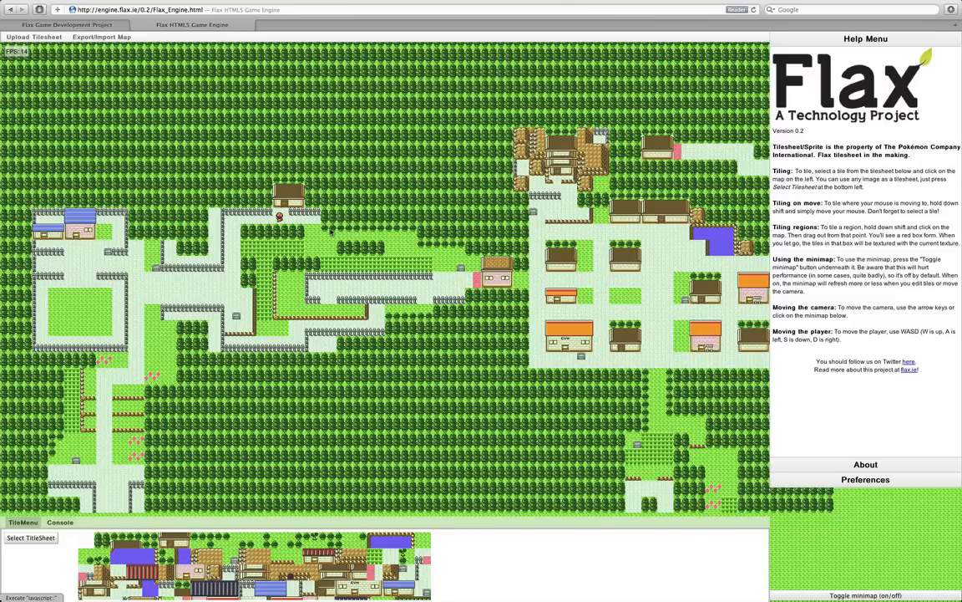
mouse_move(779, 449)
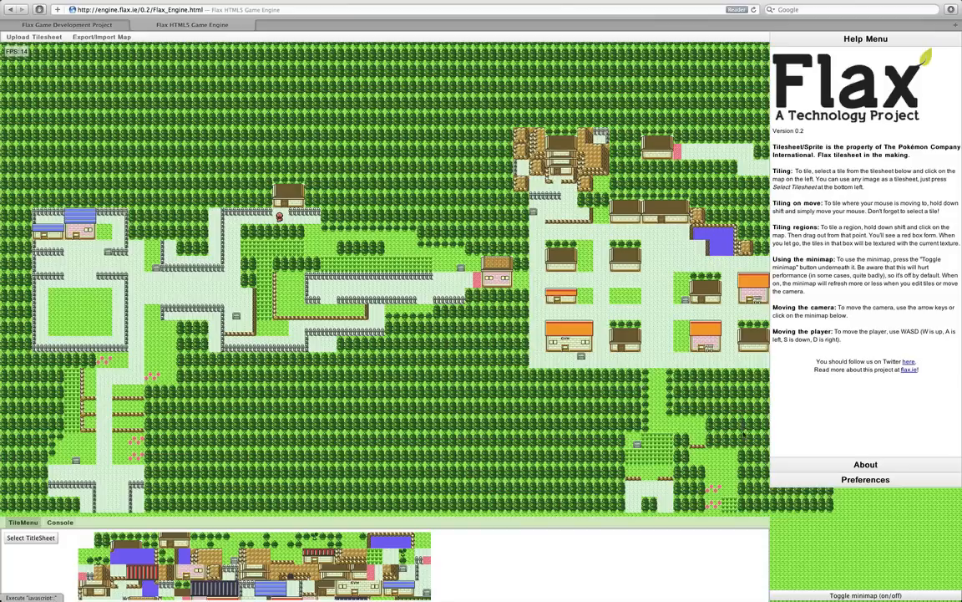
- Export the town map as uncompressed tile data
click(100, 38)
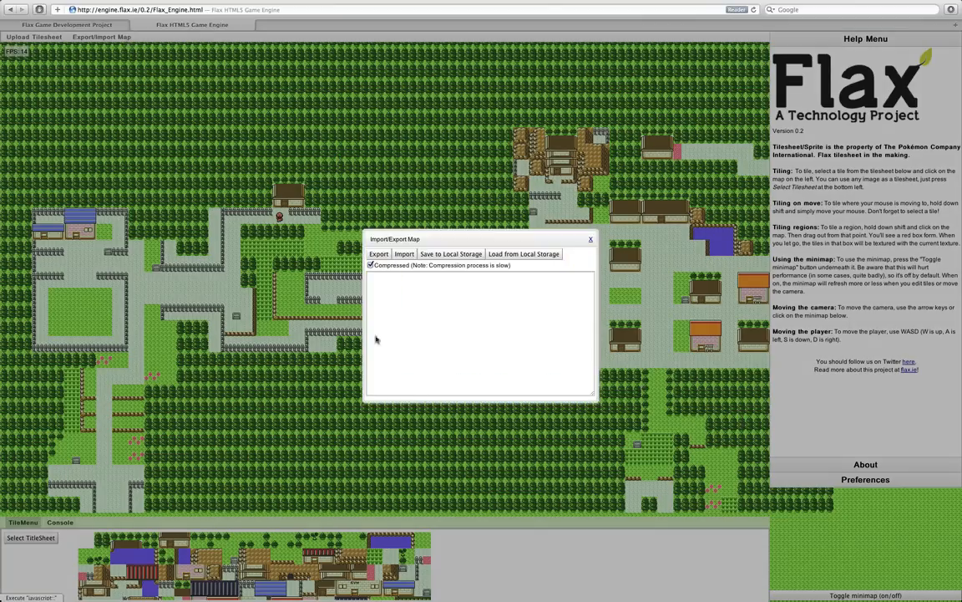
mouse_move(376, 267)
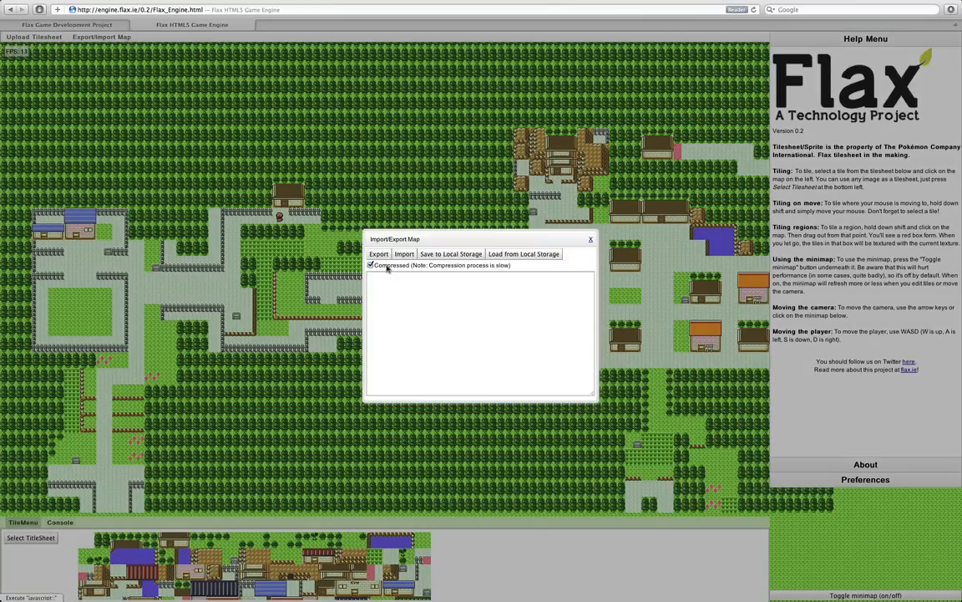
click(371, 265)
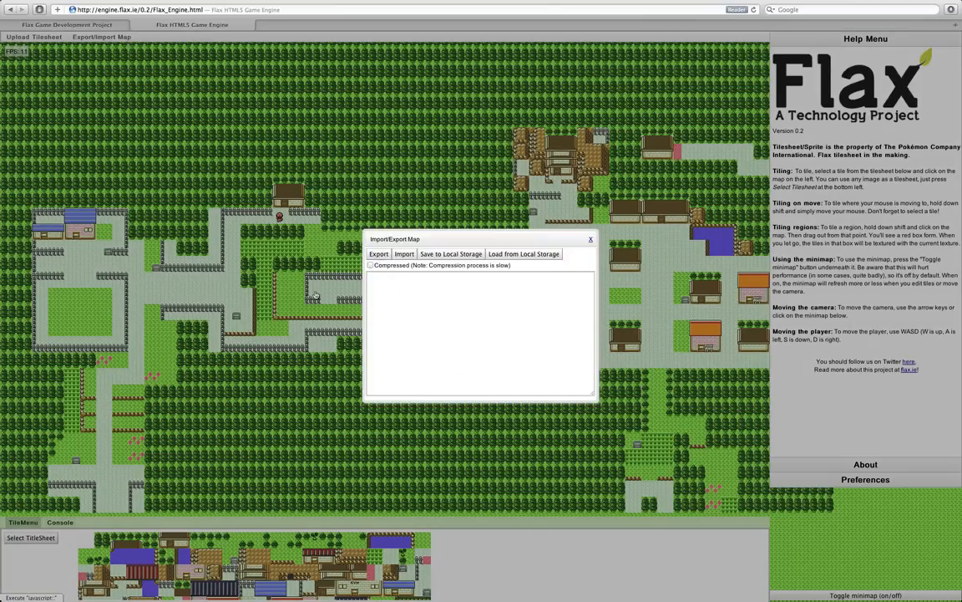
click(378, 253)
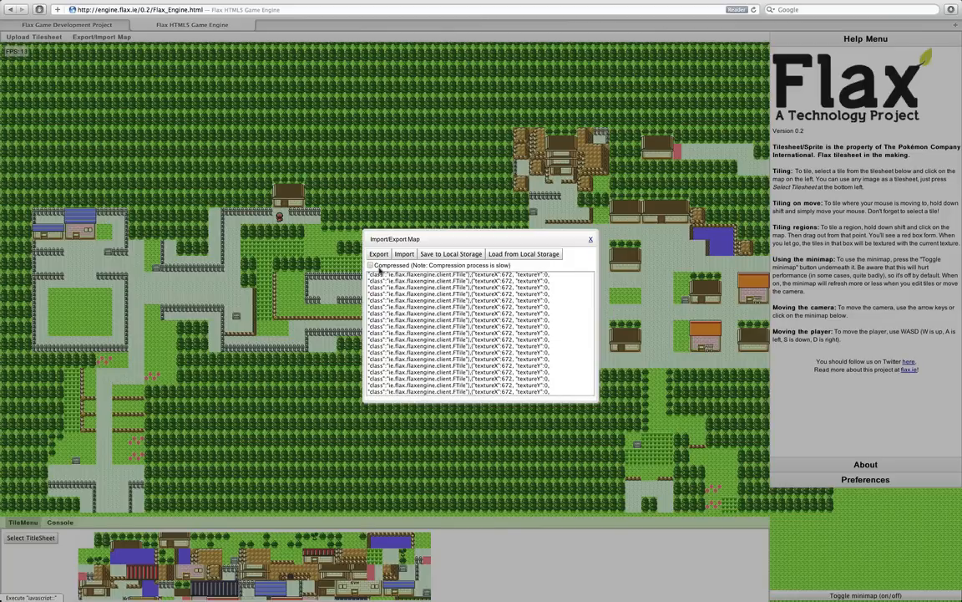
- Re-enable compression, export the map as compressed text, and close the window
click(371, 264)
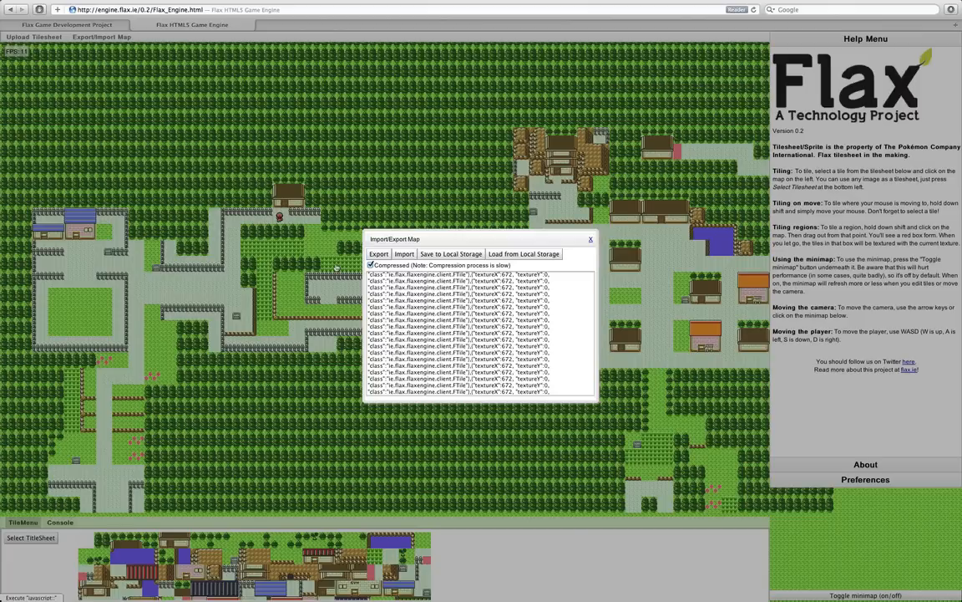
click(379, 253)
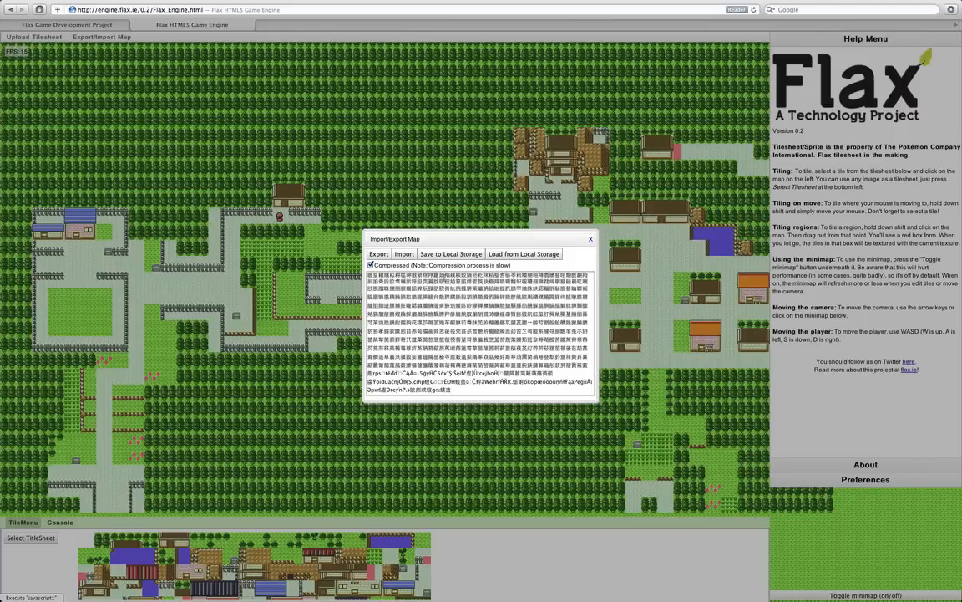
click(589, 239)
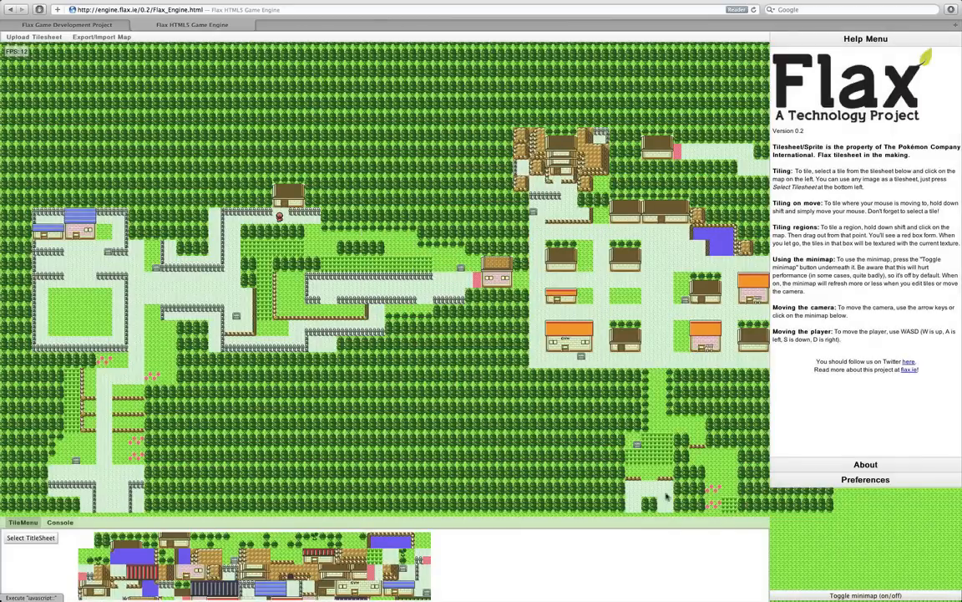
- Expand the Preferences section to show autosave and clear-local-storage options
click(882, 479)
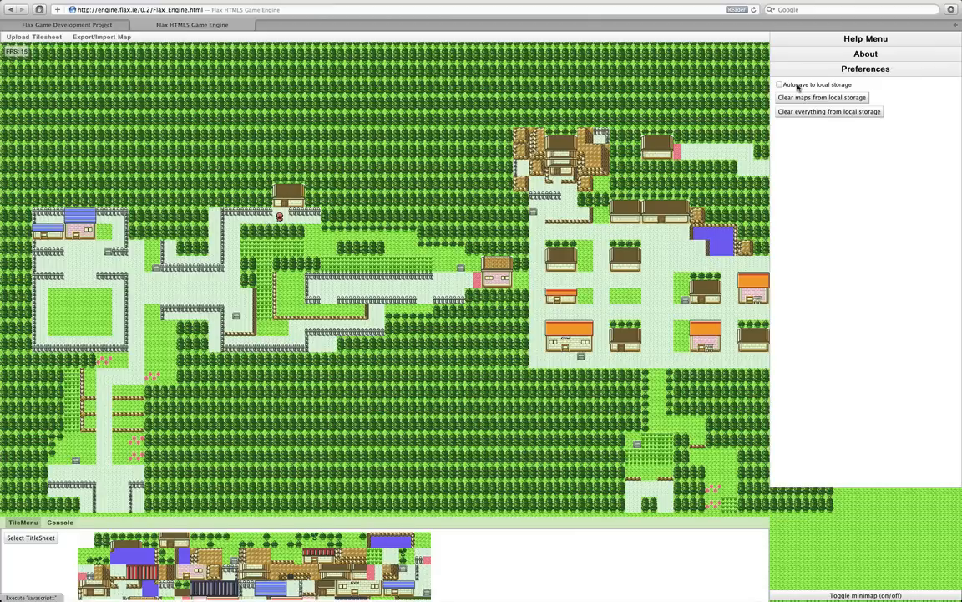
mouse_move(822, 376)
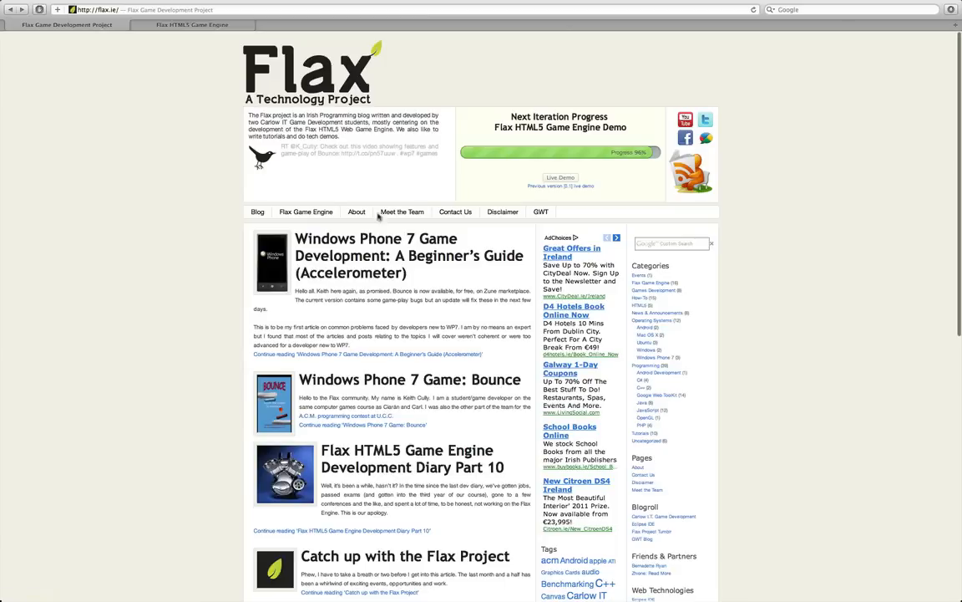
mouse_move(4, 257)
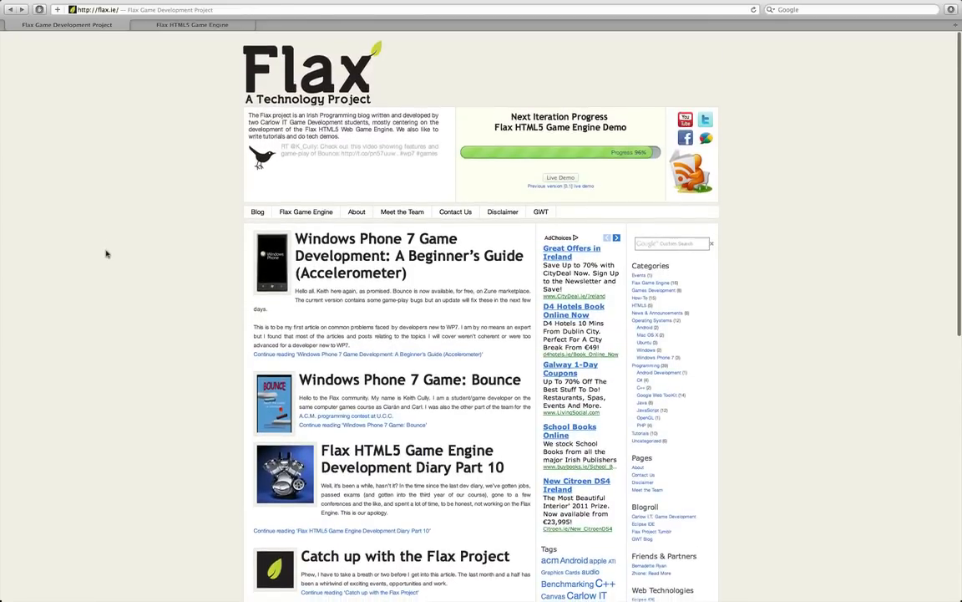
- Return from the flax.ie homepage to the Flax HTML5 Game Engine tab
click(193, 33)
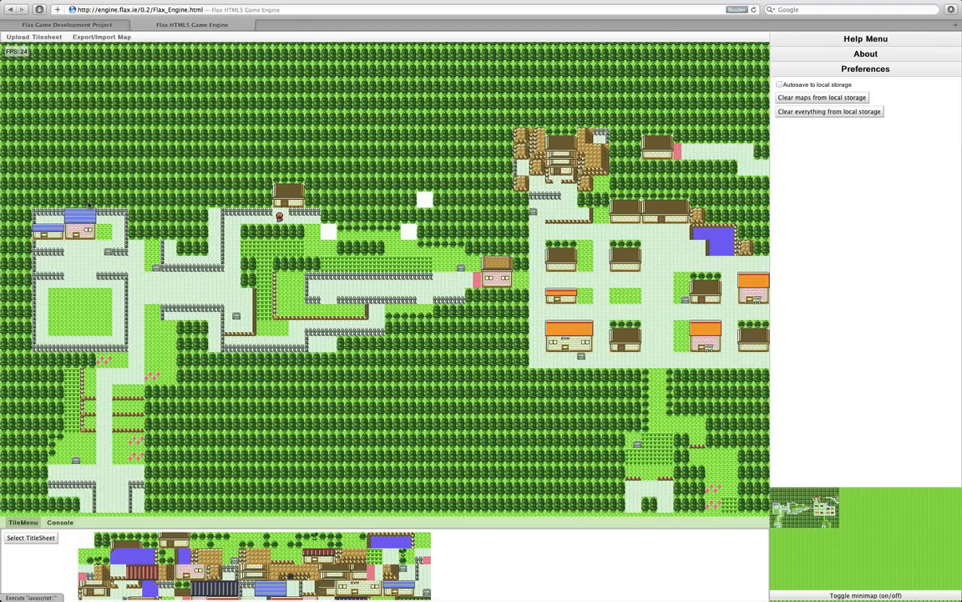